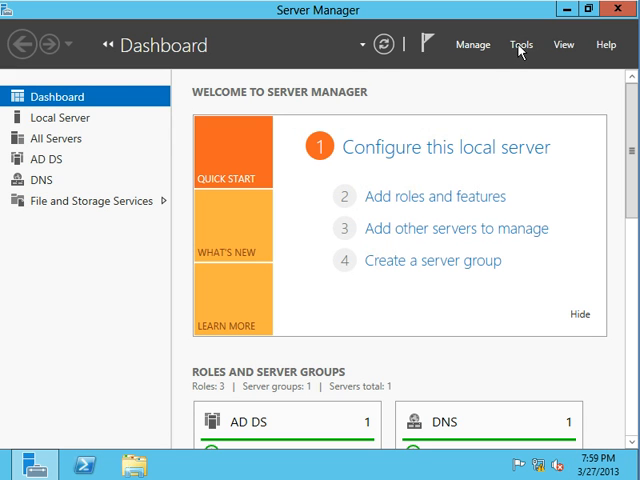
Launch Active Directory Administrative Center from Server Manager's Tools menu.
left_click(521, 48)
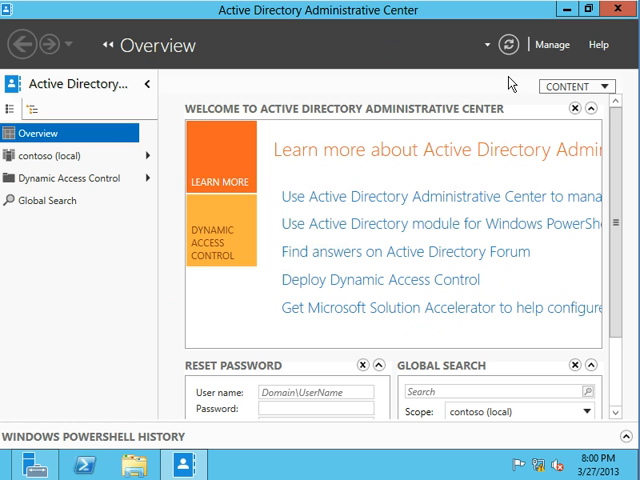
mouse_move(248, 118)
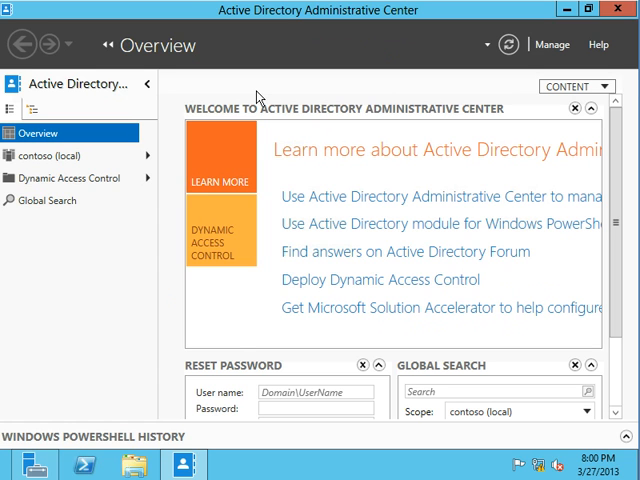
mouse_move(570, 15)
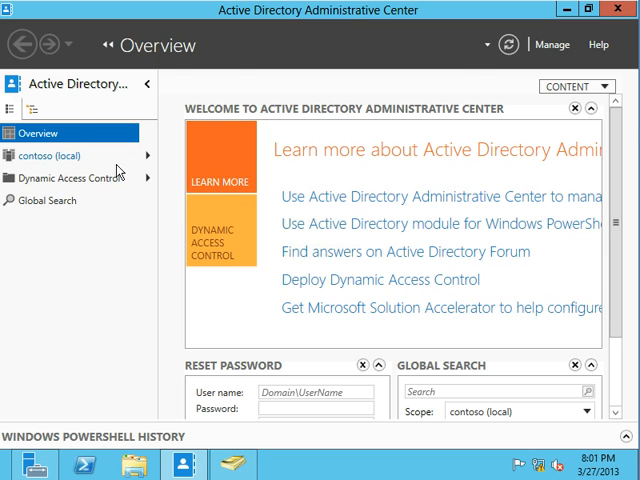
Select the contoso (local) node to list its 12 containers and units.
left_click(48, 155)
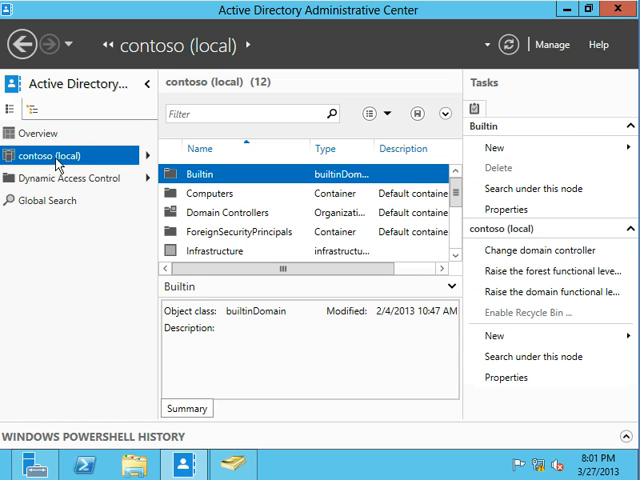
mouse_move(445, 202)
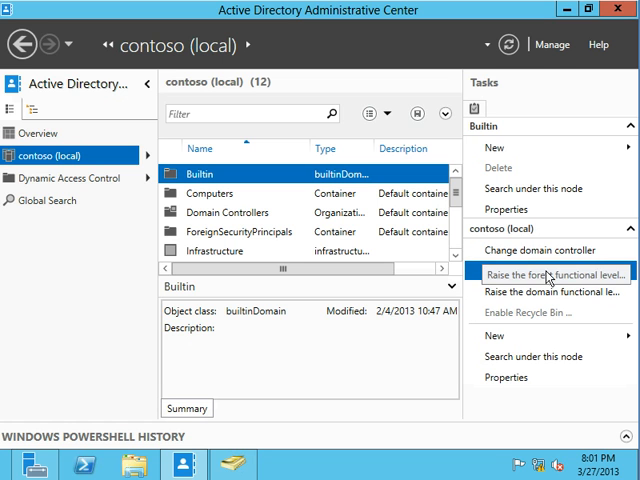
mouse_move(523, 291)
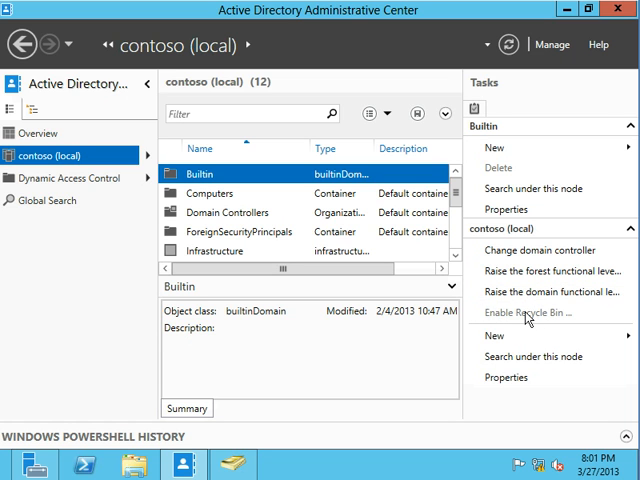
mouse_move(518, 327)
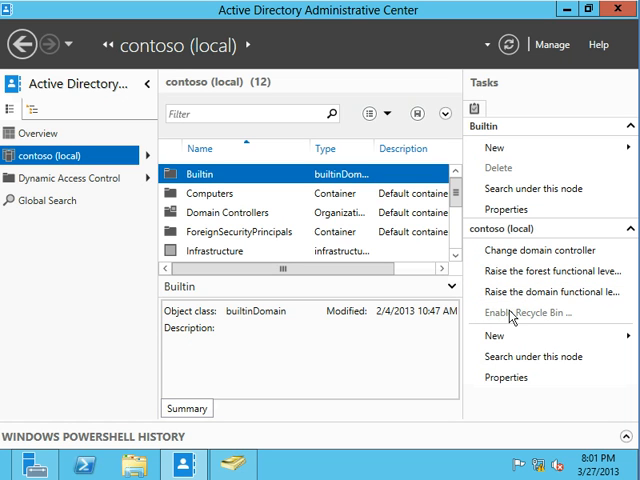
mouse_move(520, 318)
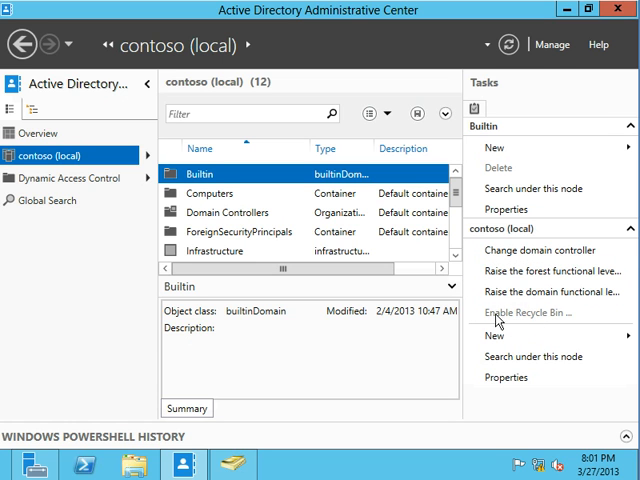
mouse_move(523, 317)
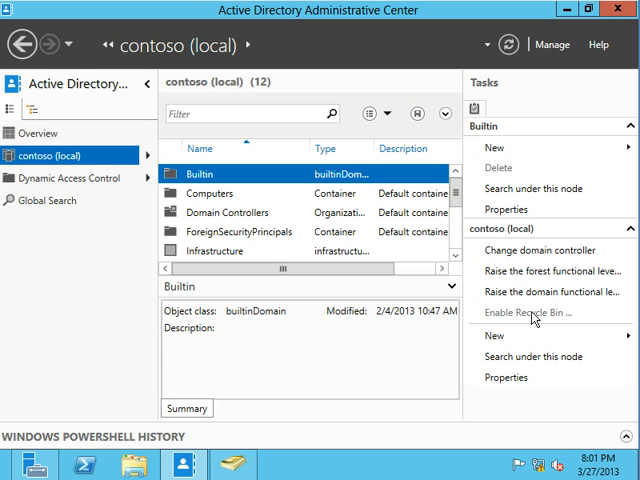
mouse_move(525, 322)
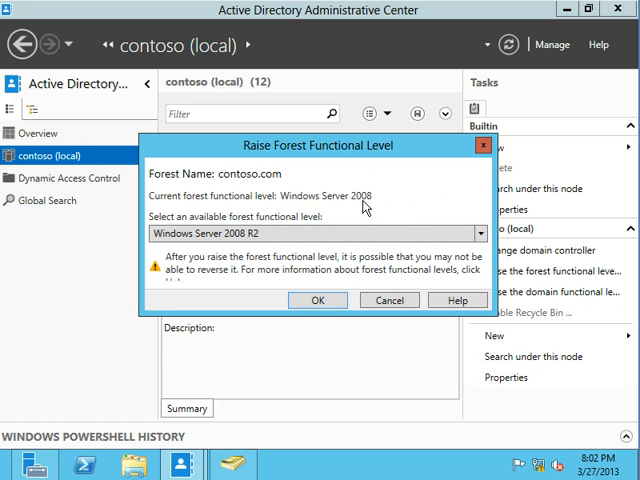
mouse_move(318, 300)
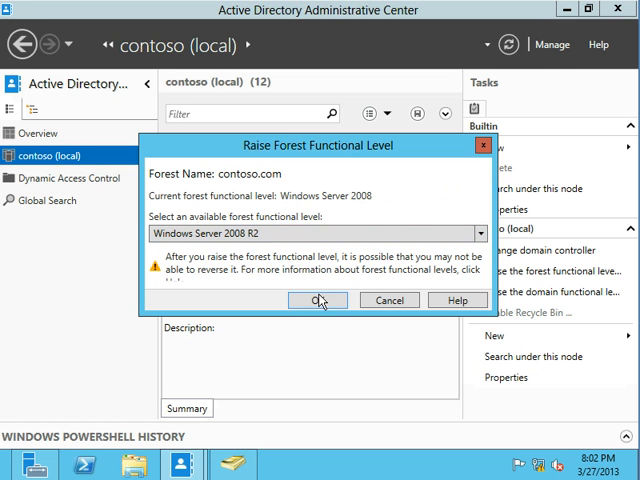
mouse_move(388, 291)
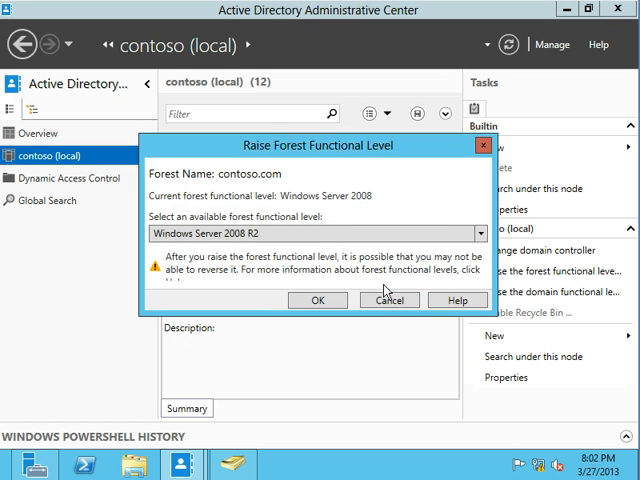
Confirm raising the forest functional level to Windows Server 2008 R2.
left_click(317, 300)
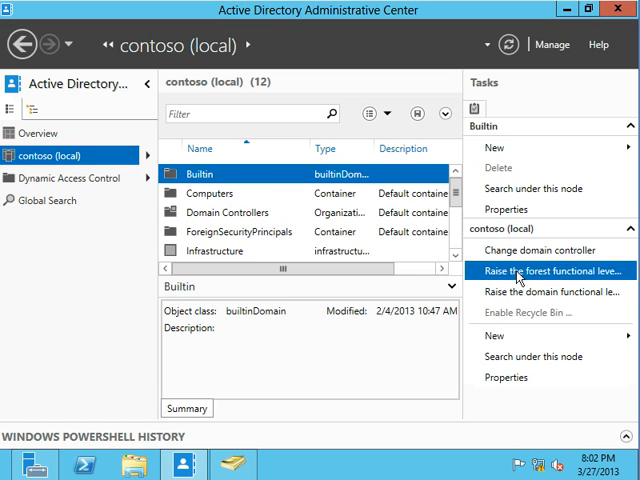
Refresh the contoso domain so the Enable Recycle Bin task becomes available.
left_click(540, 272)
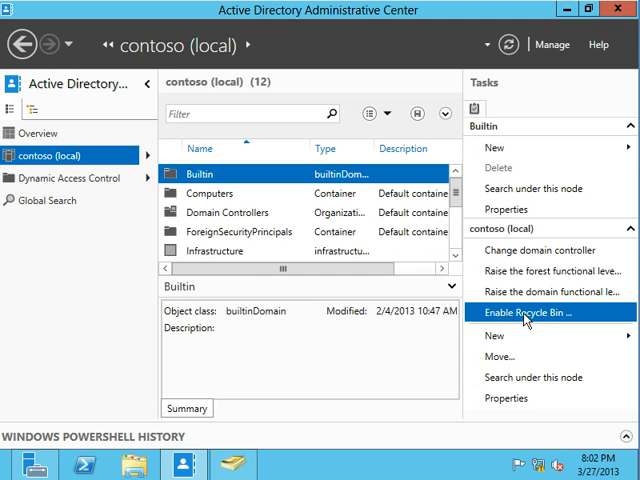
Choose Enable Recycle Bin under contoso (local) to bring up its confirmation.
left_click(550, 318)
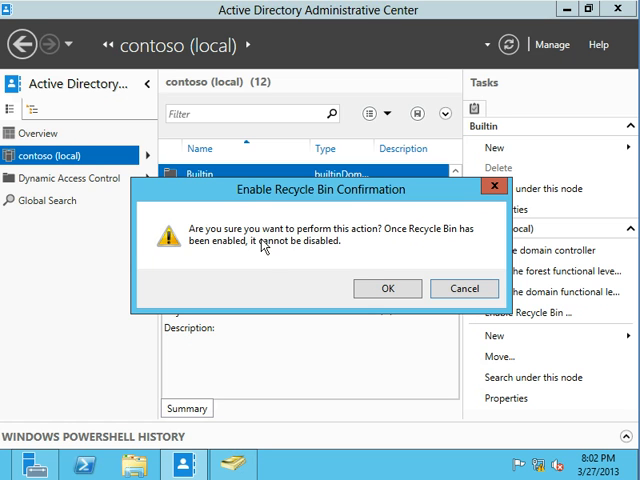
mouse_move(360, 265)
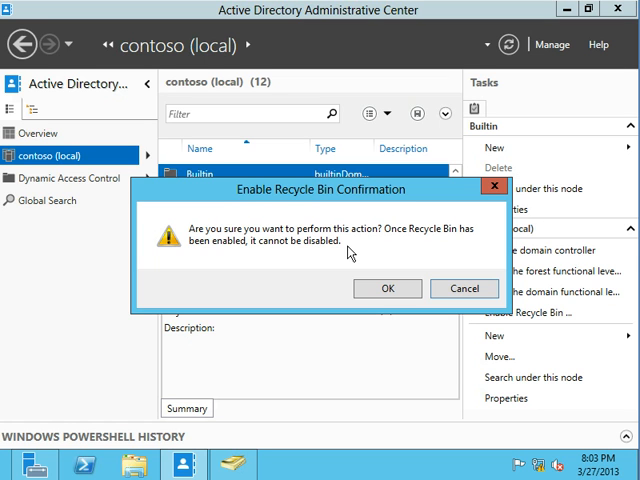
mouse_move(388, 256)
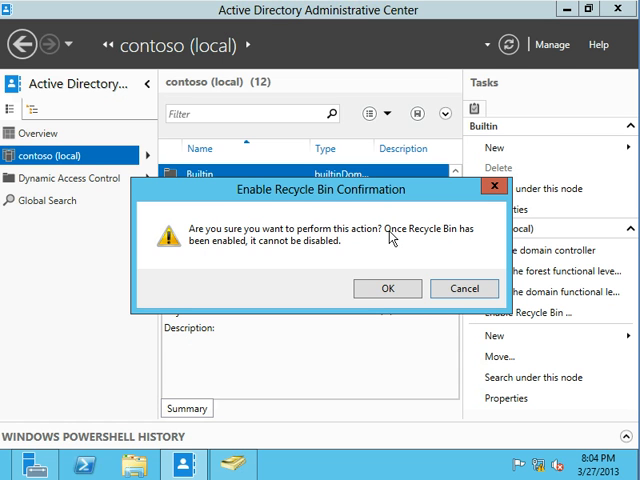
Confirm enabling the Recycle Bin, dismiss the refresh notice, and select Deleted Objects.
left_click(387, 288)
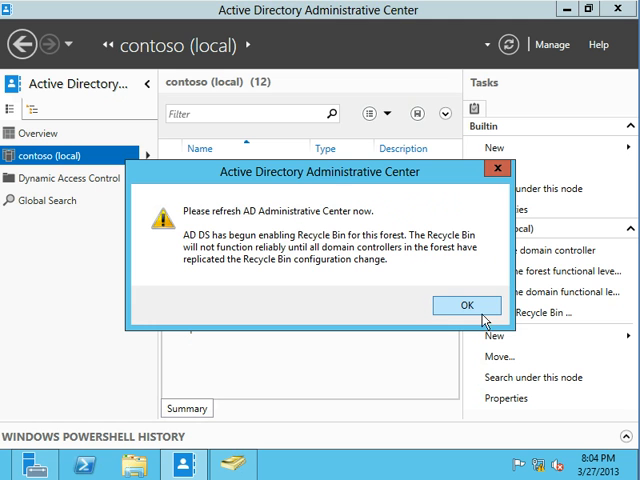
left_click(456, 305)
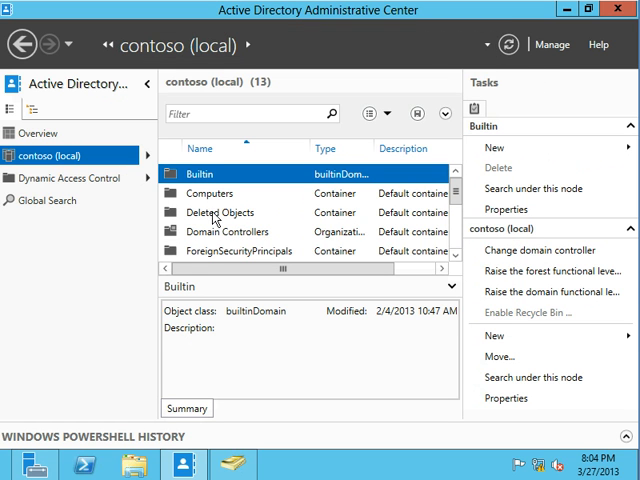
left_click(215, 212)
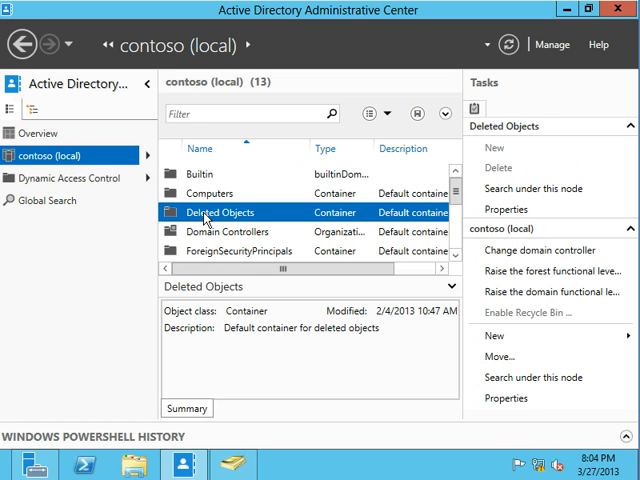
View the empty Deleted Objects container, then return to contoso (local).
double_click(222, 212)
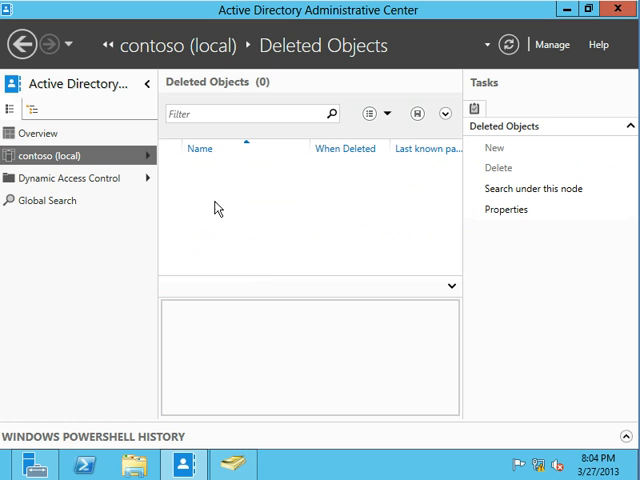
mouse_move(240, 213)
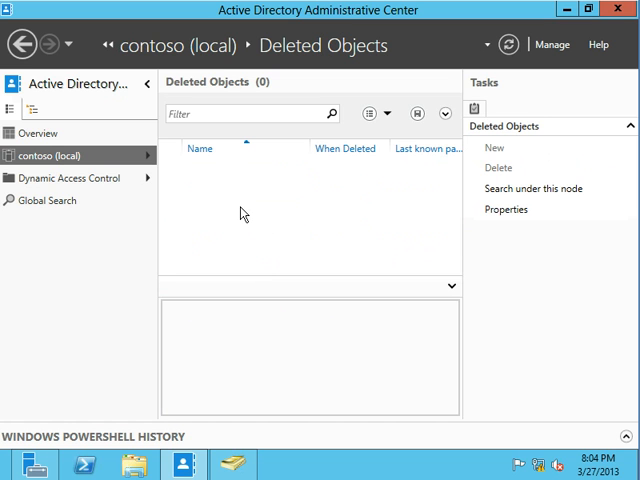
mouse_move(60, 161)
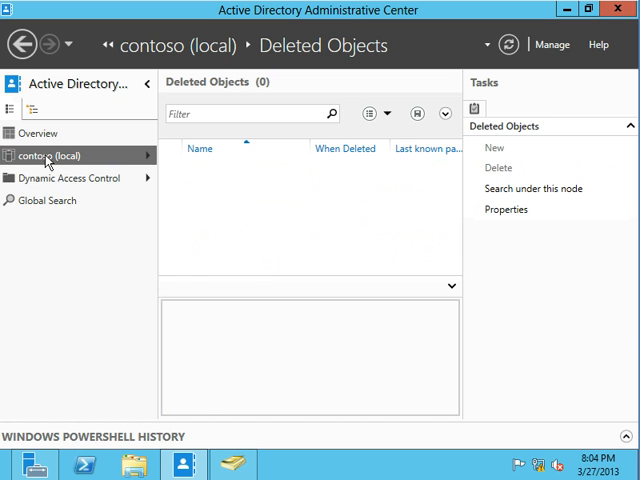
left_click(66, 156)
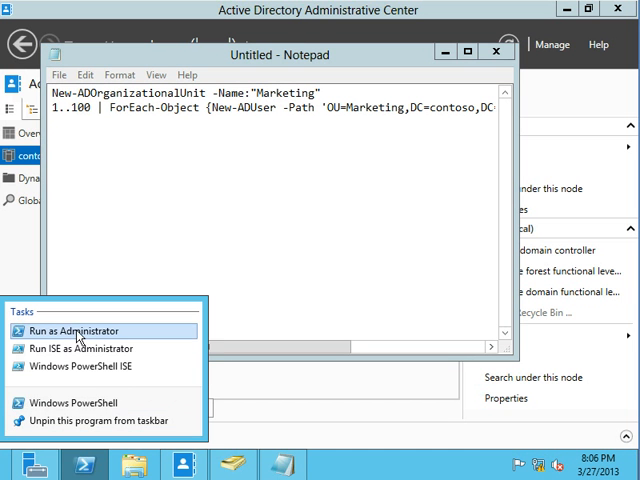
Start Windows PowerShell with administrator rights from the taskbar.
left_click(74, 330)
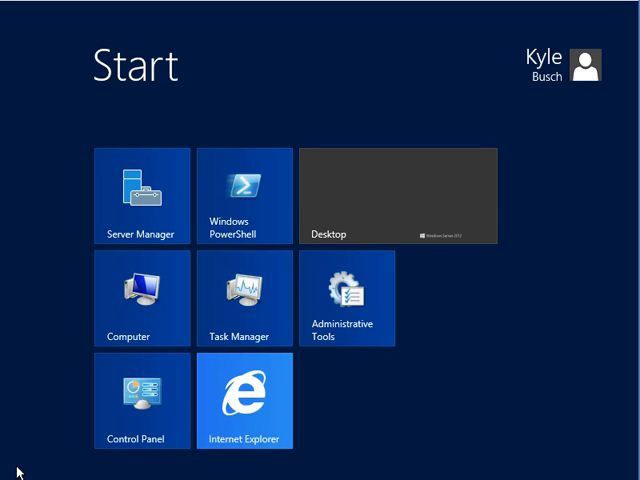
Launch PowerShell ISE via an 'ise' search, paste the Marketing user script, and run it.
type("ise")
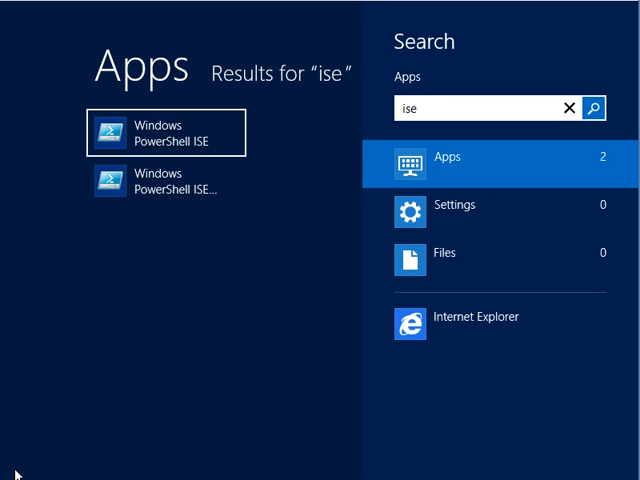
left_click(165, 132)
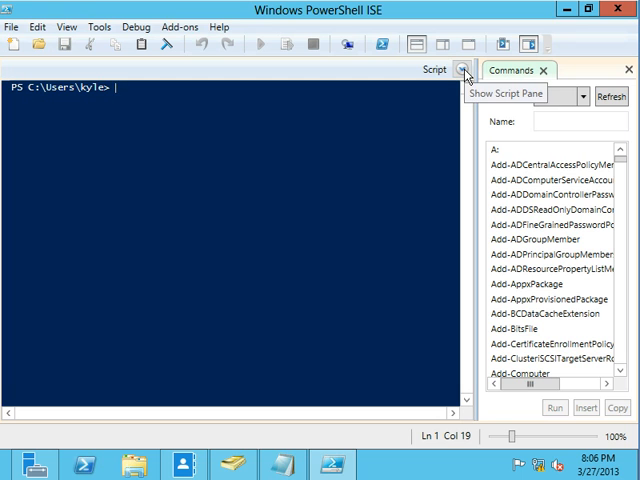
left_click(457, 71)
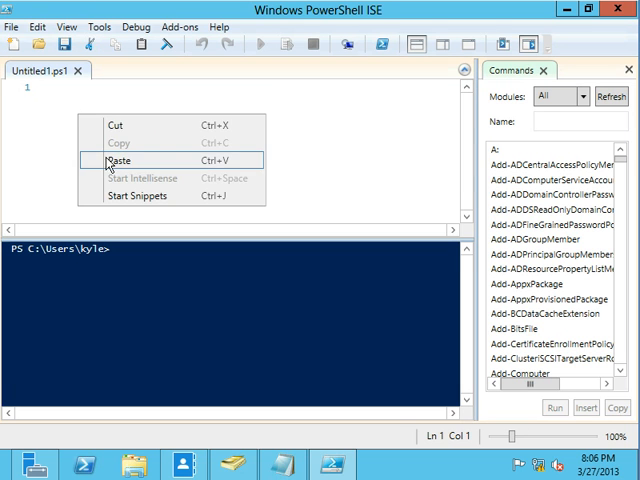
left_click(117, 160)
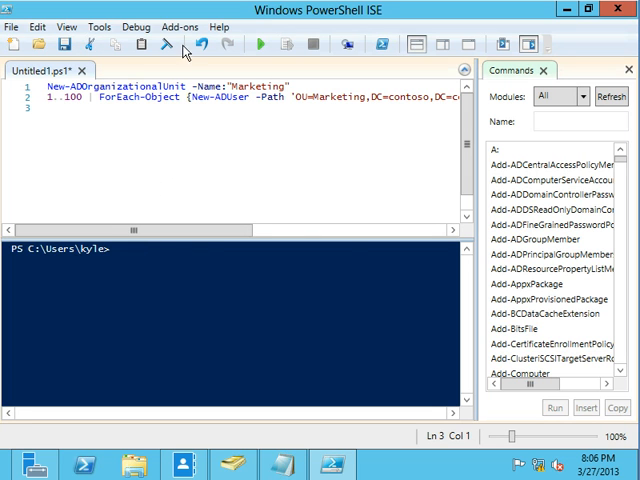
left_click(260, 46)
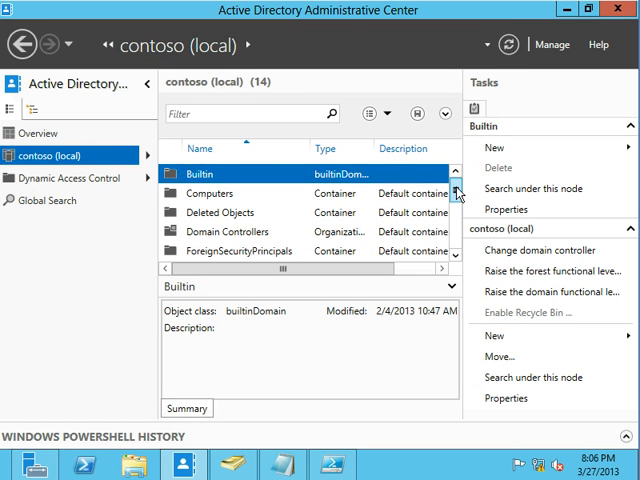
scroll("down", 3)
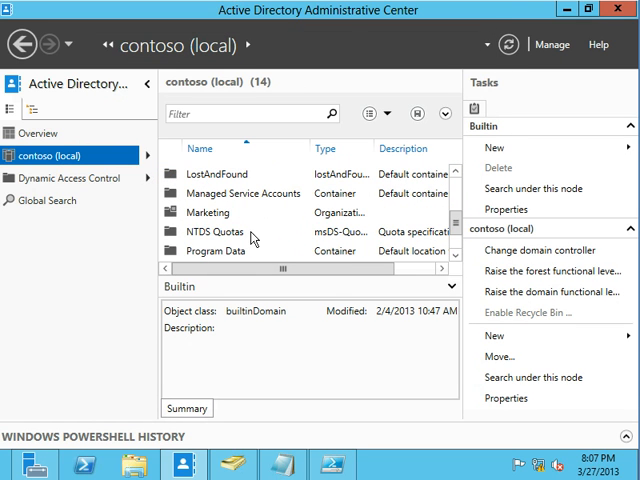
left_click(207, 212)
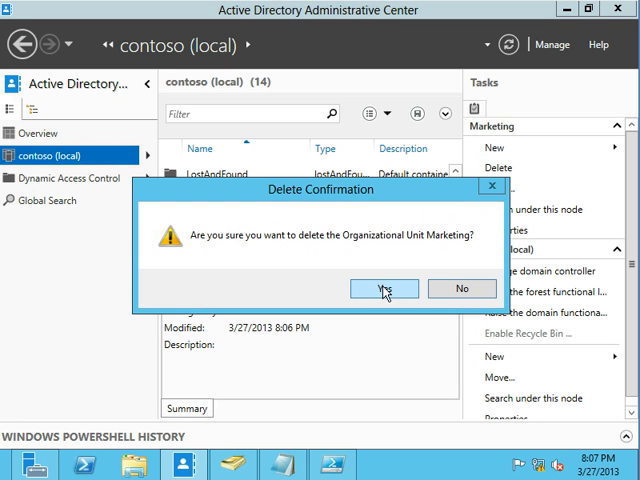
left_click(388, 288)
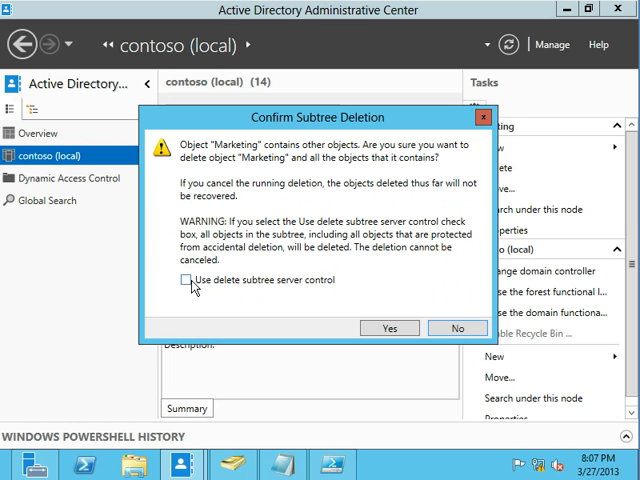
left_click(184, 281)
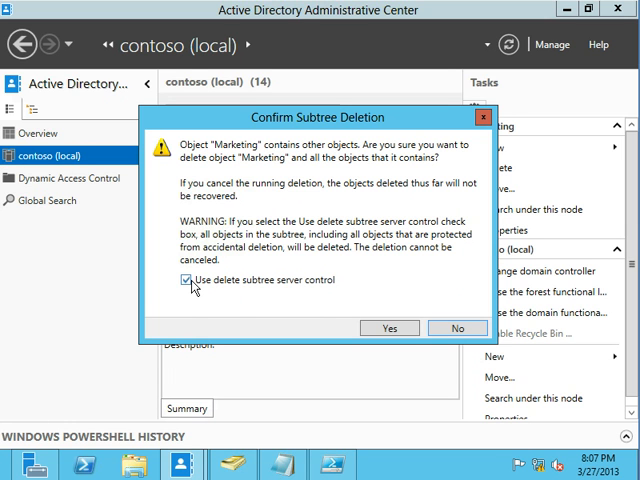
left_click(389, 328)
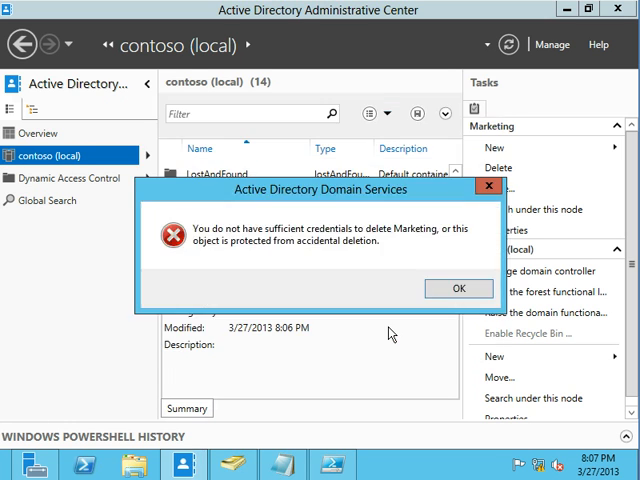
mouse_move(317, 253)
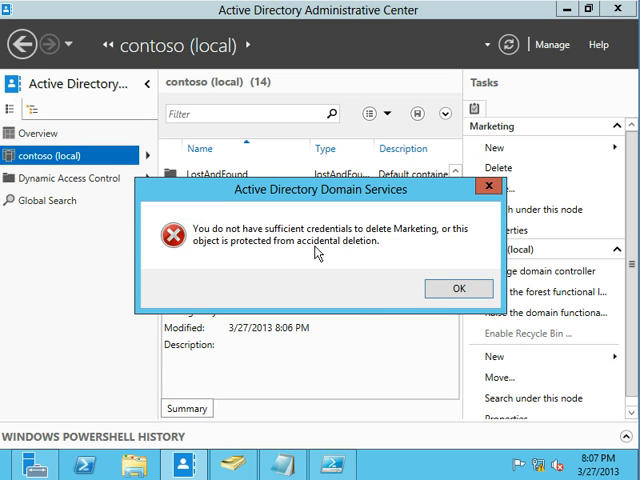
mouse_move(390, 248)
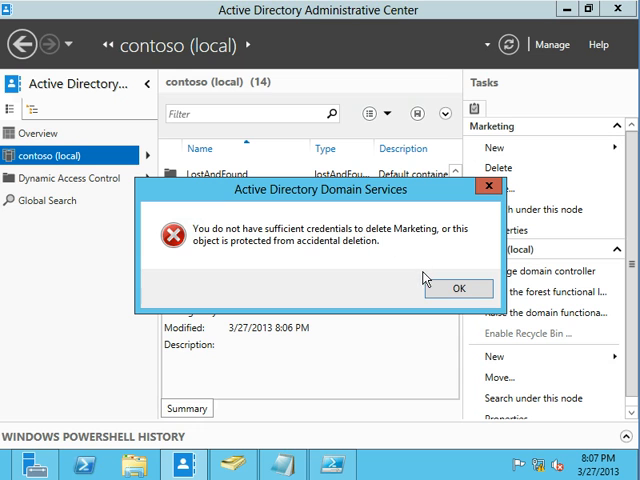
mouse_move(447, 289)
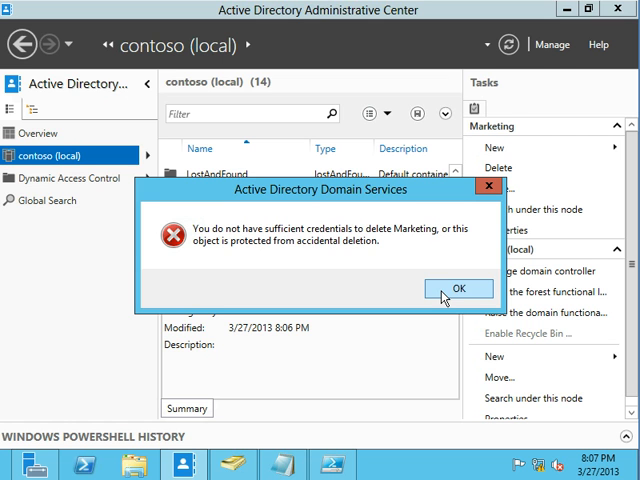
left_click(459, 288)
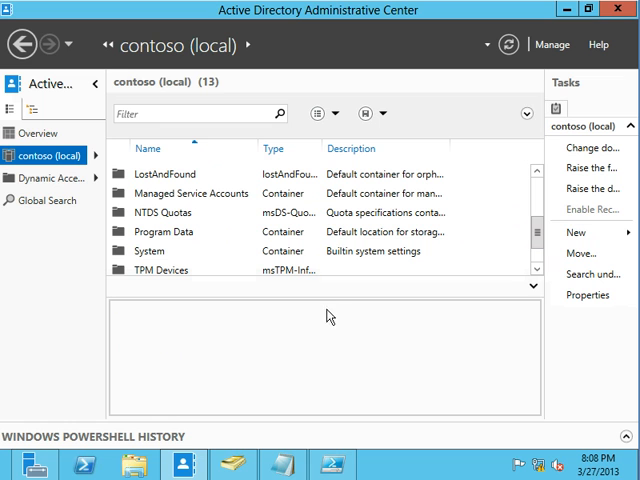
mouse_move(323, 319)
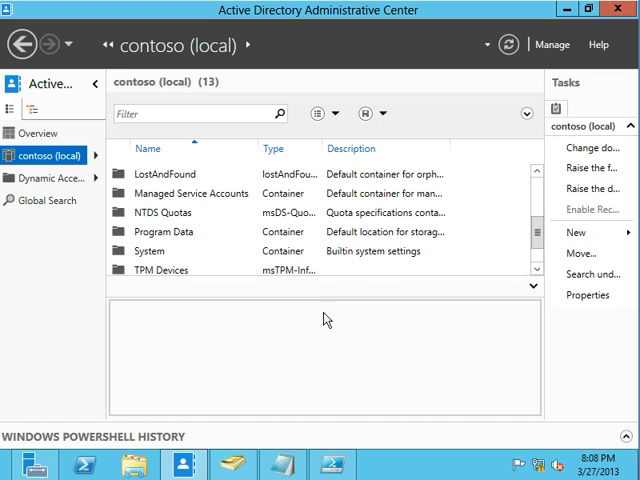
mouse_move(372, 259)
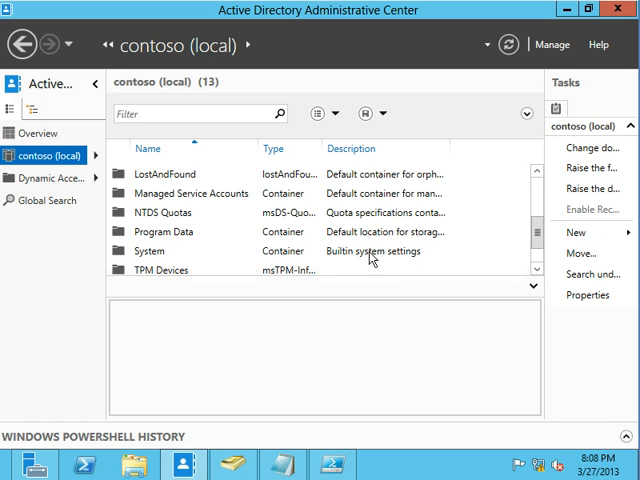
Scroll down the Deleted Objects list to review the removed DeleteMKTGUser accounts.
scroll("down", 3)
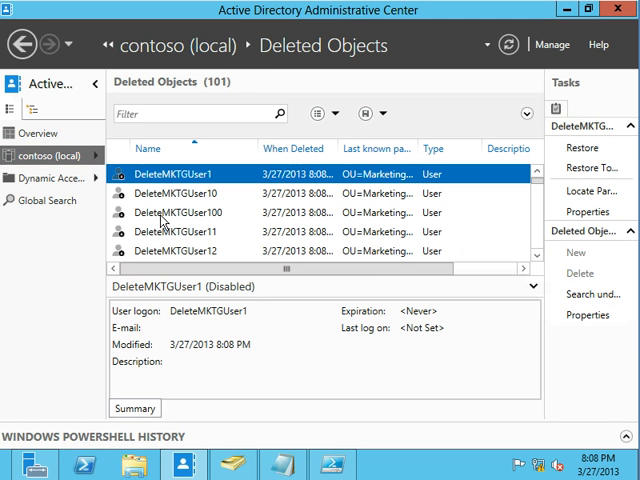
mouse_move(203, 231)
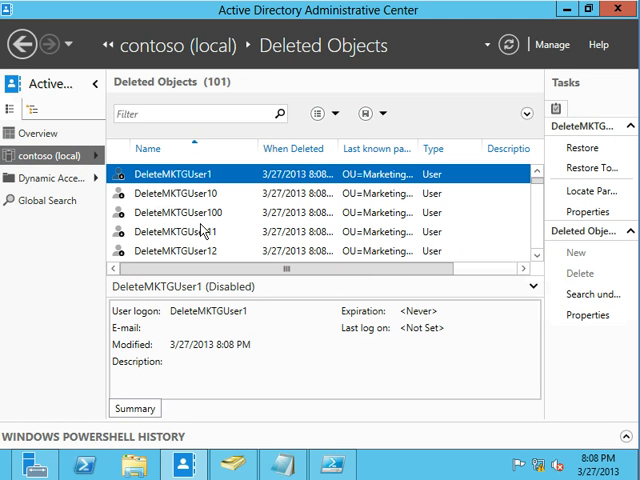
mouse_move(425, 148)
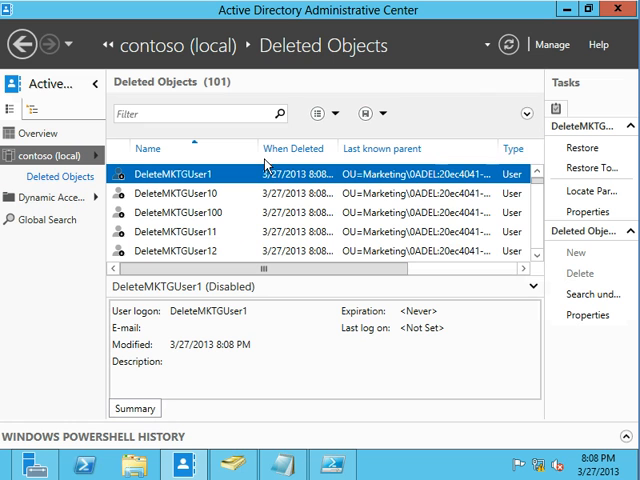
mouse_move(258, 148)
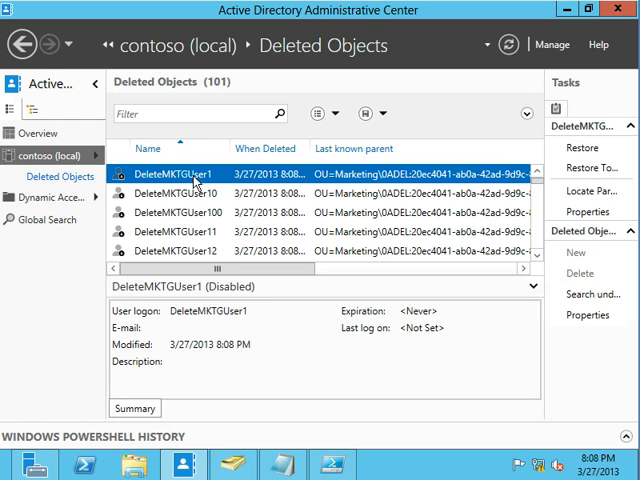
mouse_move(228, 185)
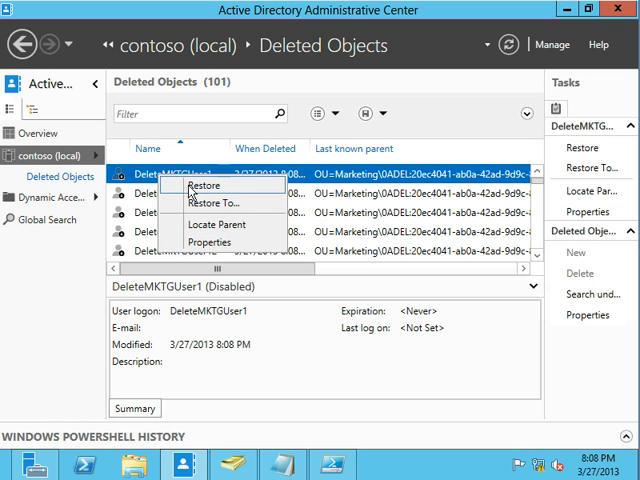
left_click(203, 185)
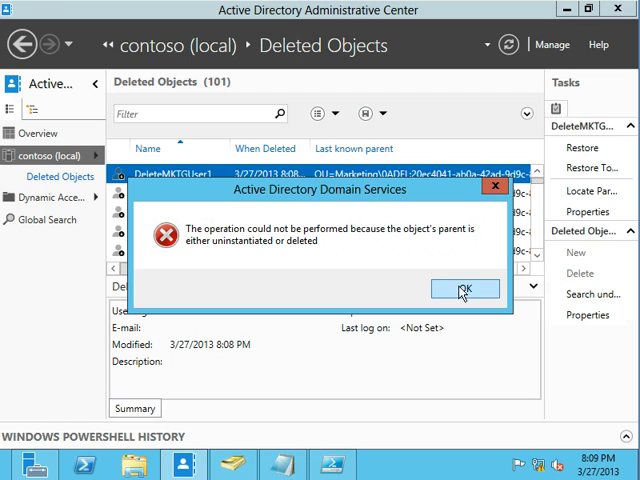
left_click(466, 289)
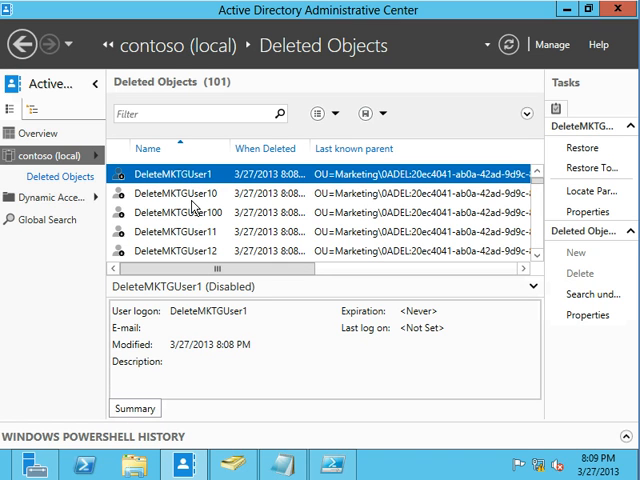
mouse_move(392, 215)
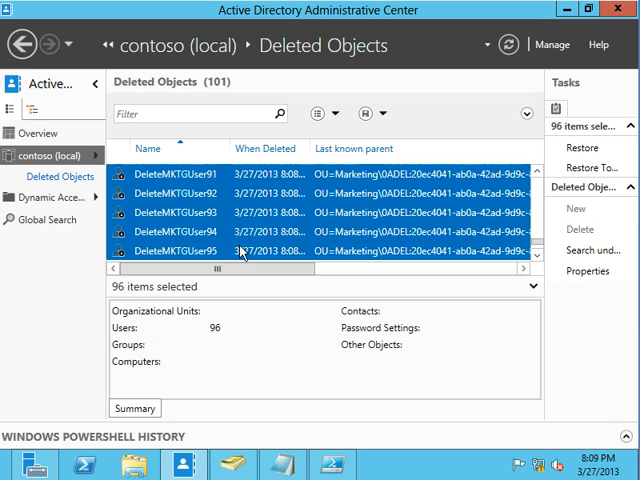
Select the 96 deleted DeleteMKTGUser accounts together in the Deleted Objects list.
right_click(225, 238)
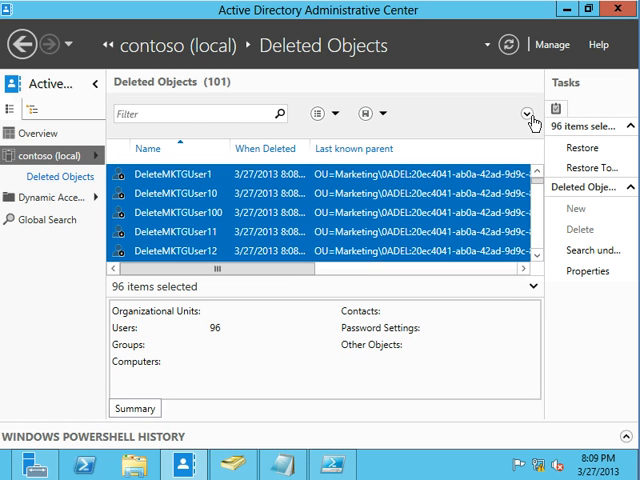
mouse_move(520, 114)
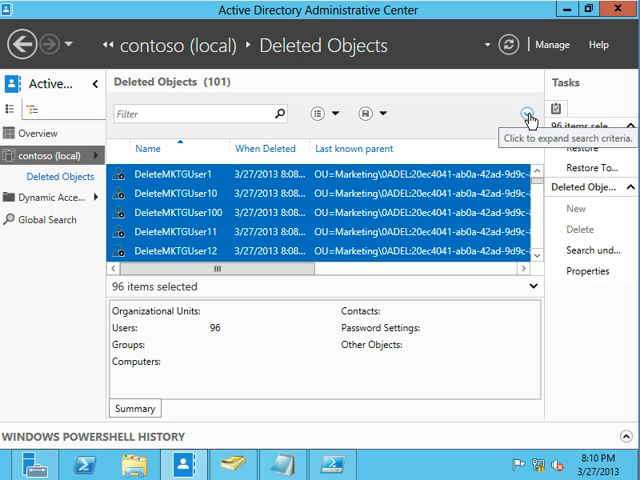
Add Last known parent and When Deleted as criteria to the Deleted Objects search.
left_click(517, 116)
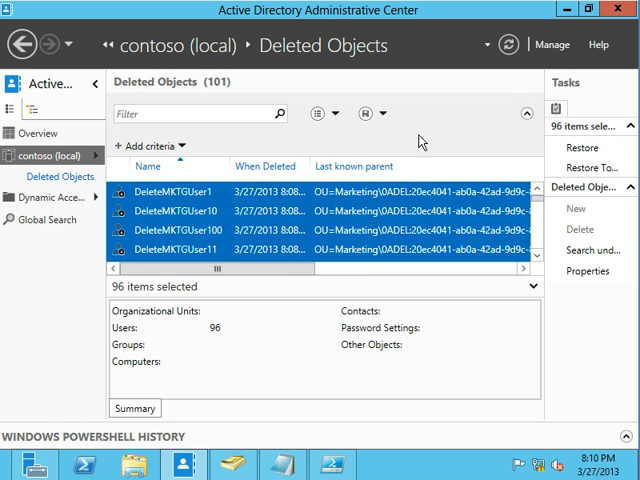
left_click(150, 145)
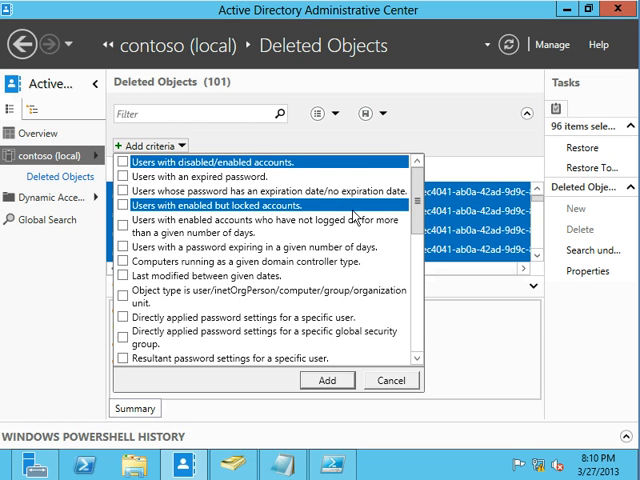
scroll("down", 3)
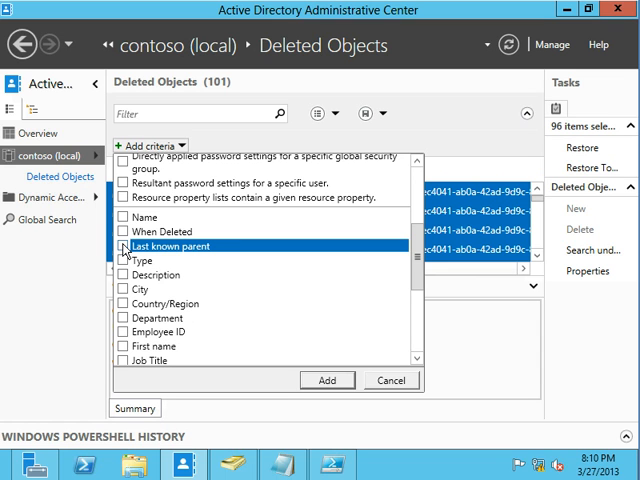
left_click(129, 244)
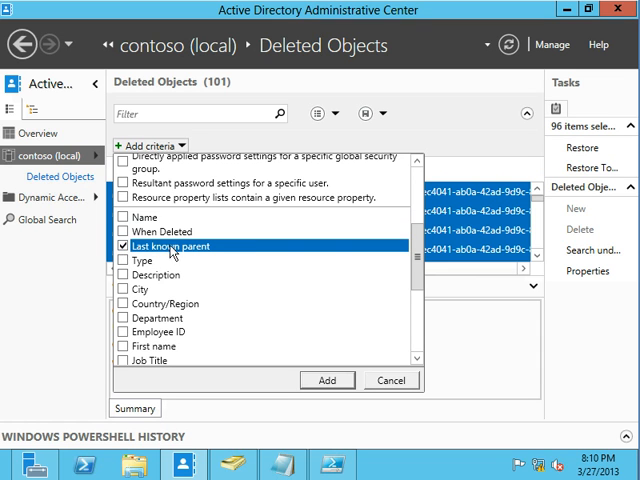
left_click(127, 231)
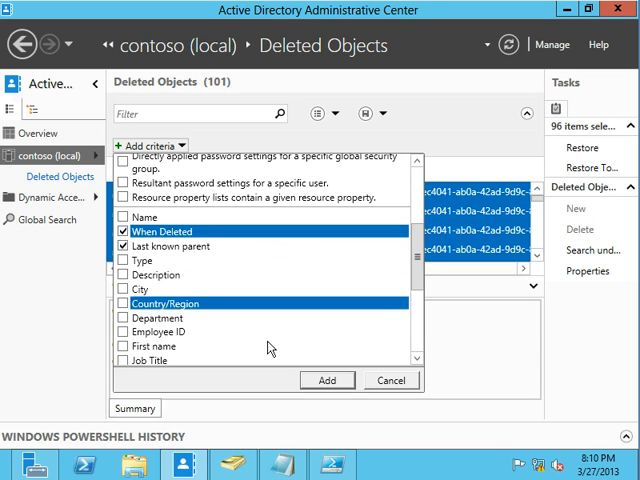
left_click(327, 380)
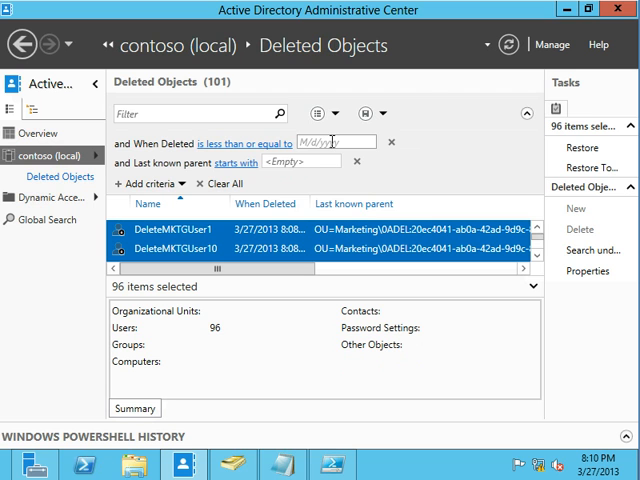
Filter Deleted Objects by When Deleted 3/27/2013 and Last known parent ou=marketing.
type("3/27/2013")
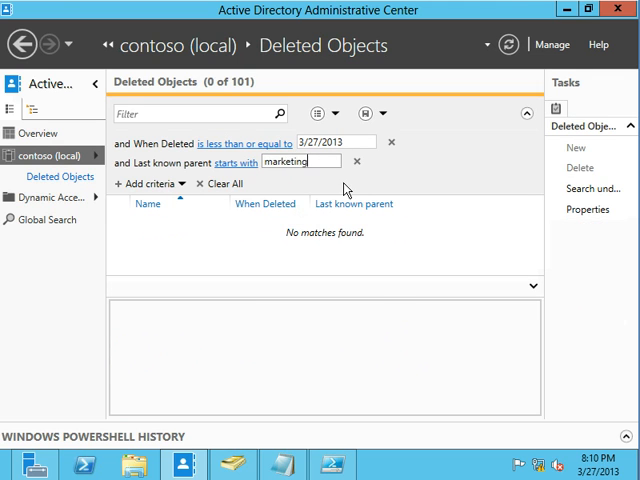
key("Backspace")
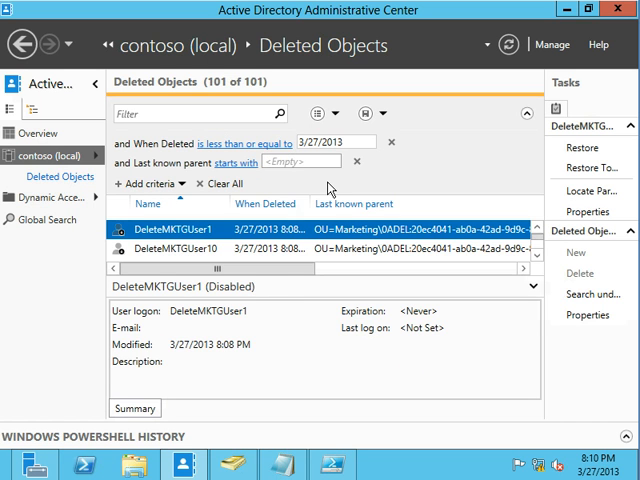
type("ou=")
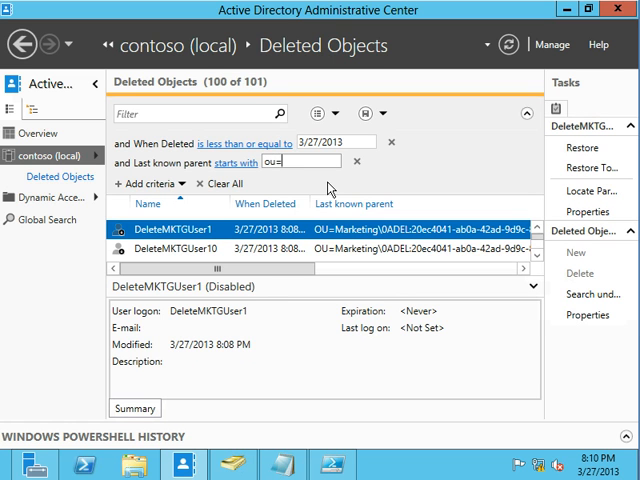
type("marketing")
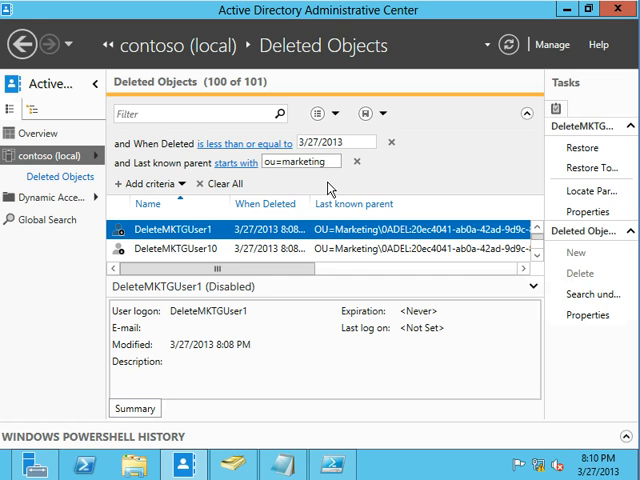
mouse_move(332, 193)
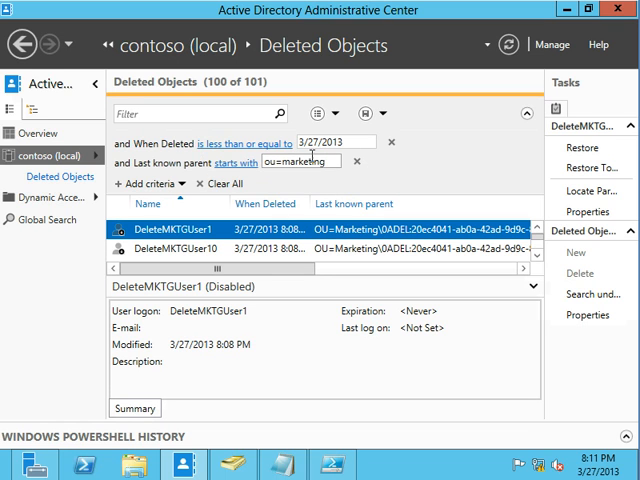
mouse_move(305, 236)
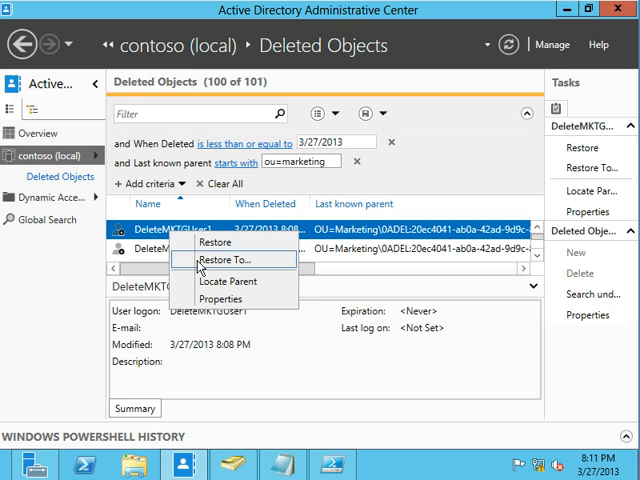
mouse_move(238, 285)
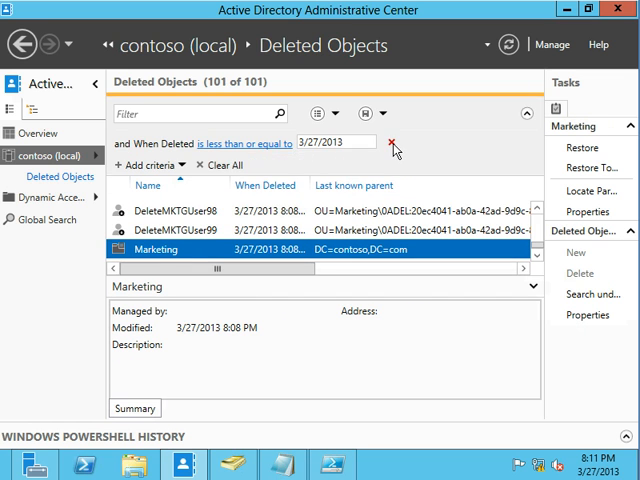
Restore the deleted Marketing OU from the Deleted Objects list.
right_click(170, 222)
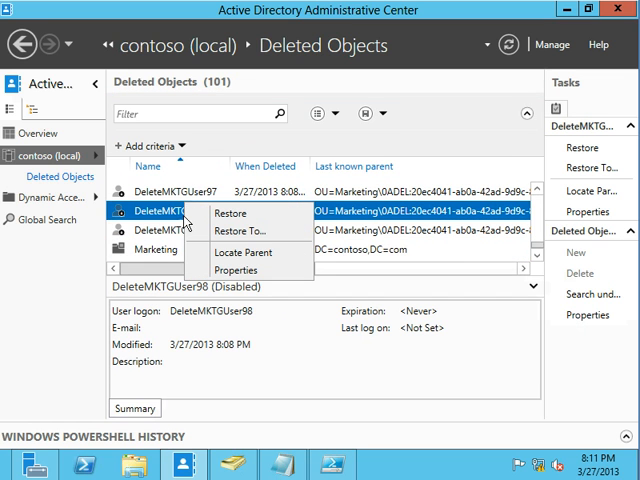
mouse_move(228, 252)
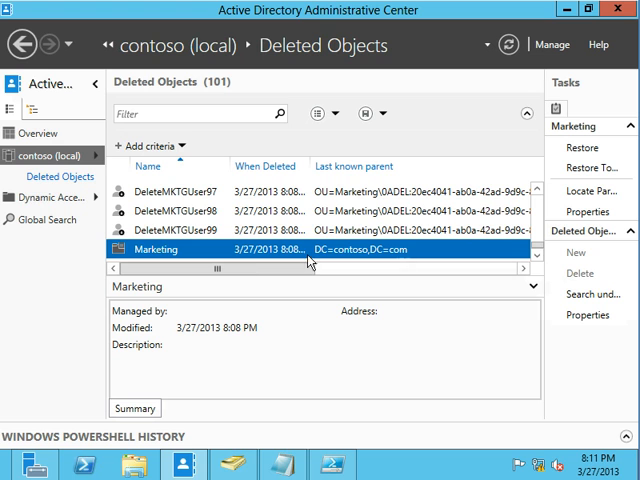
mouse_move(318, 256)
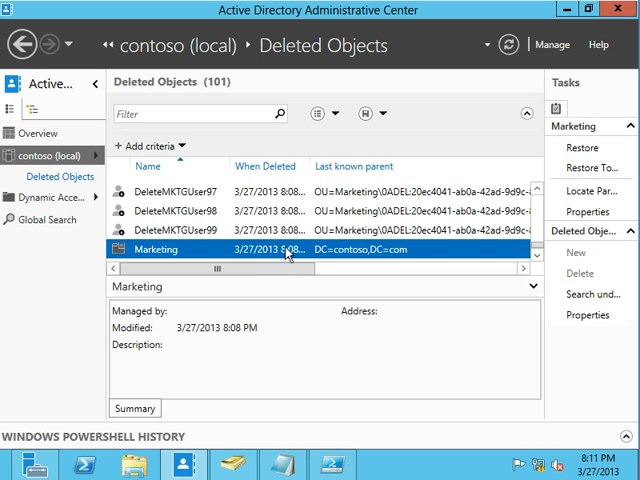
mouse_move(215, 266)
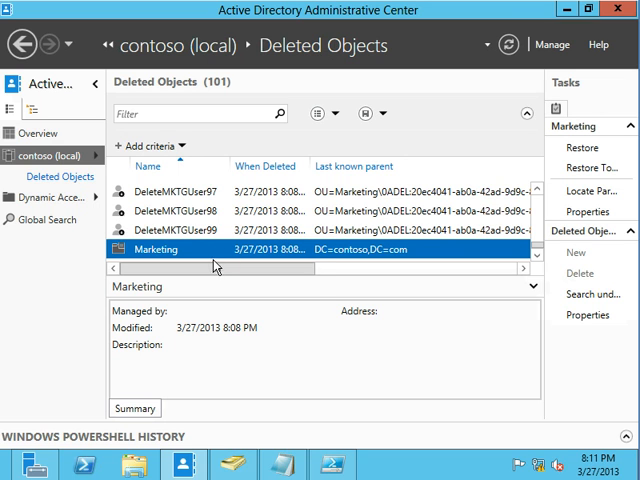
right_click(210, 249)
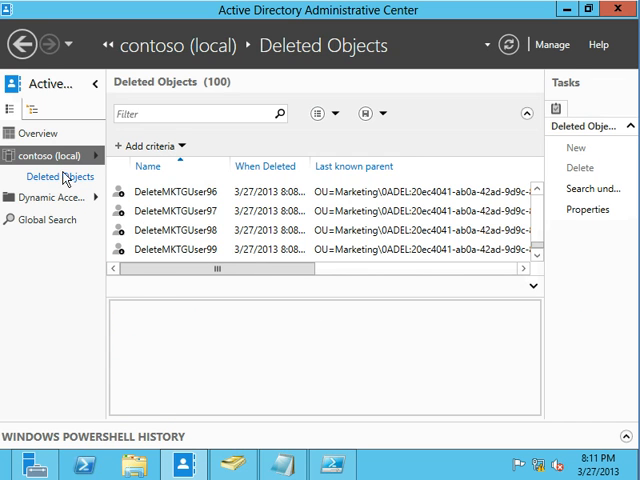
Confirm Marketing is back in contoso (local), then reopen the filtered Deleted Objects view.
left_click(62, 156)
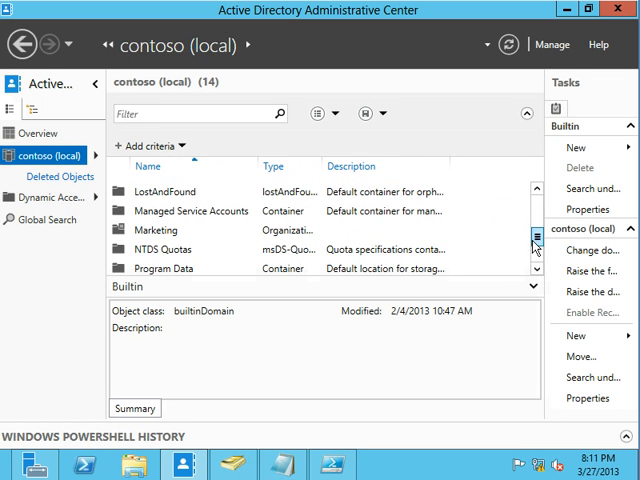
left_click(175, 230)
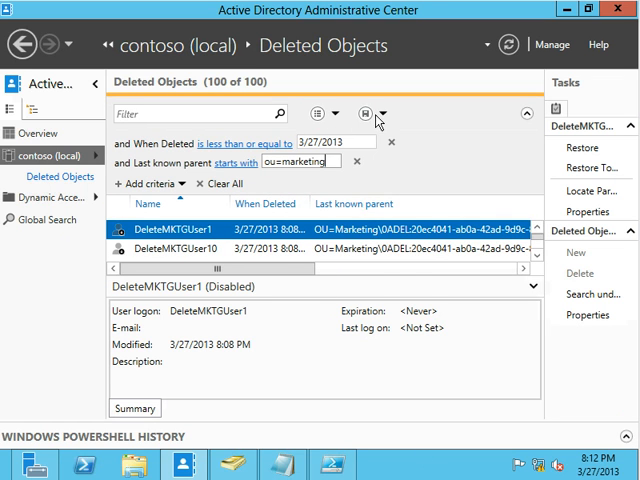
Save the filter as query 'marketing' and restore all 100 deleted marketing users.
left_click(373, 113)
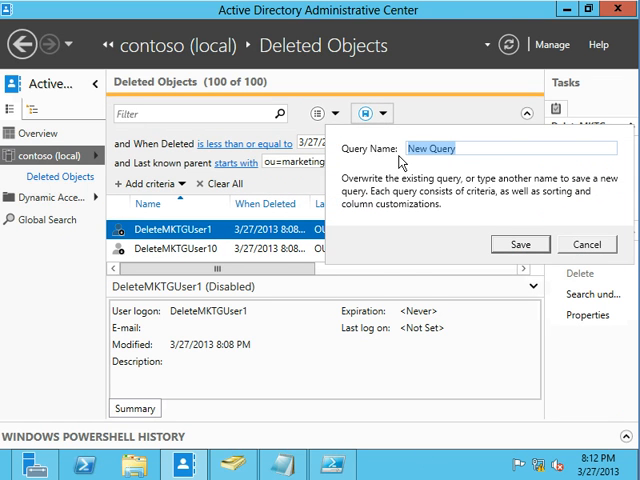
type("marketing")
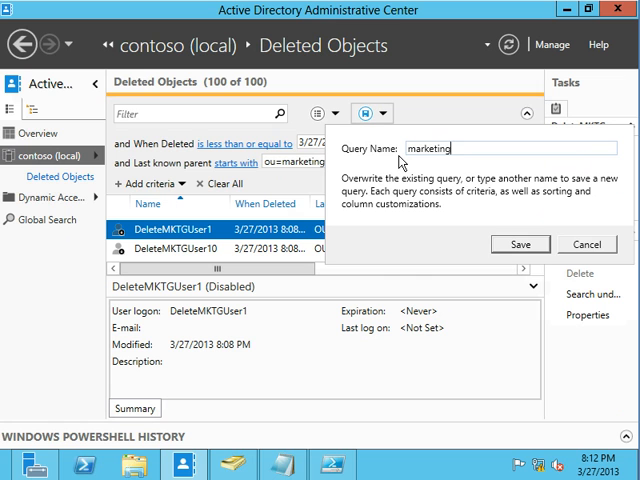
left_click(533, 244)
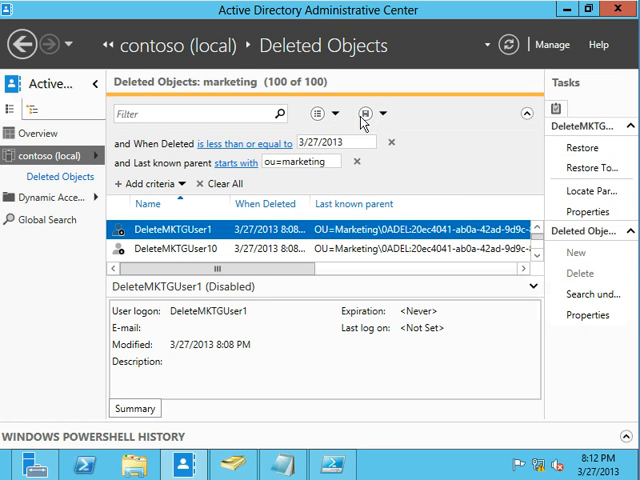
left_click(318, 113)
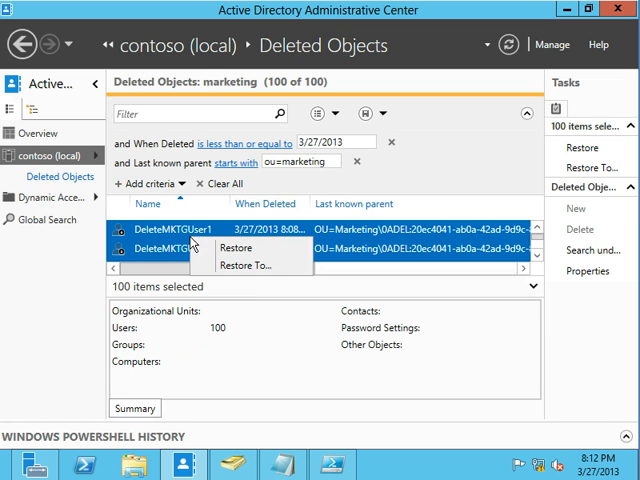
left_click(237, 248)
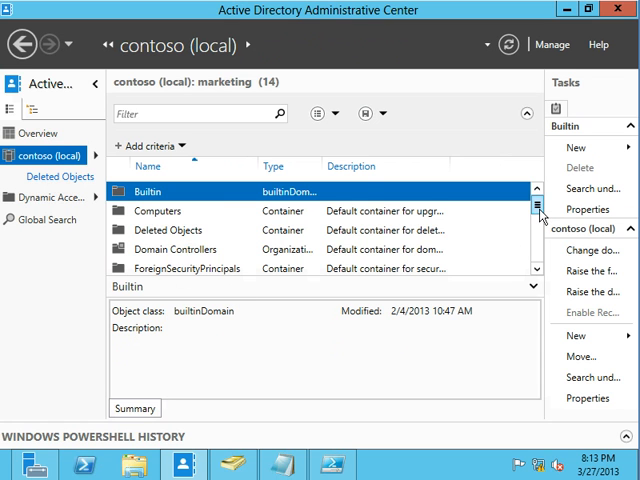
Open the Marketing OU and inspect restored user DeleteMKTGUser1.
scroll("down", 3)
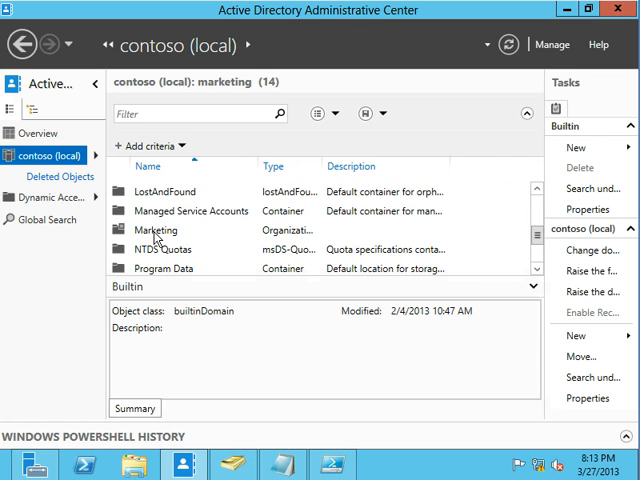
double_click(150, 230)
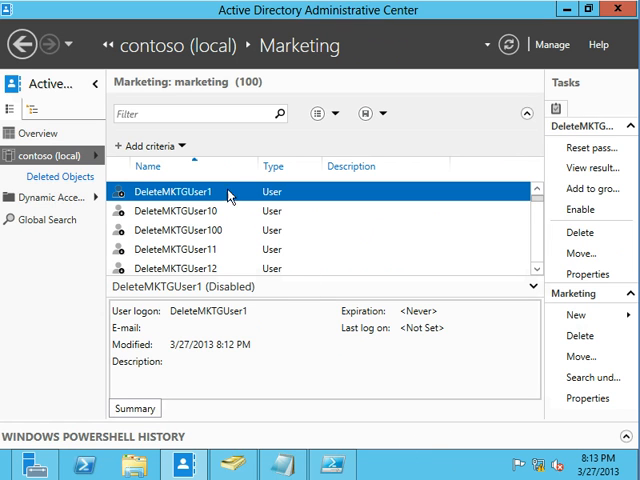
left_click(170, 211)
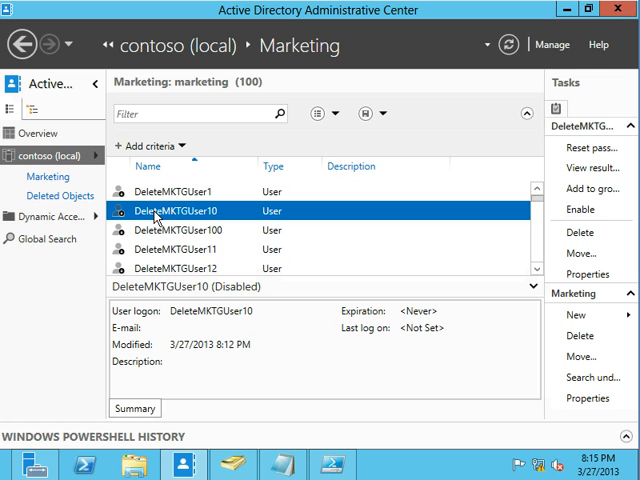
mouse_move(155, 214)
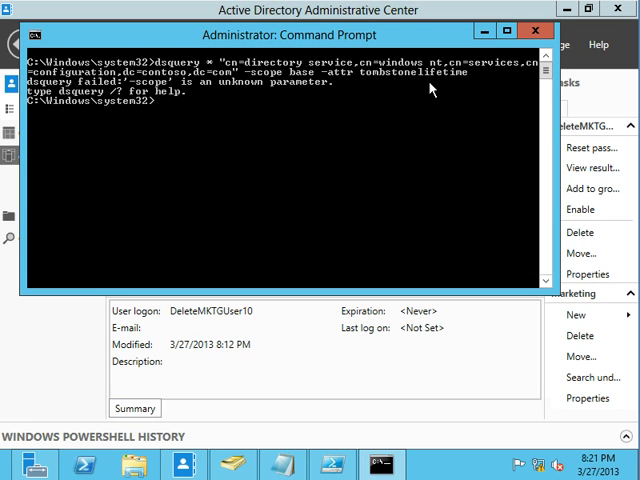
Query the Directory Service object's tombstonelifetime with dsquery, returning 180.
type("dsquery * \"cn=directory service,cn=windows nt,cn=services,cn=configuration,dc=contoso,dc=com\" -scope base -attr tombstonelifetime")
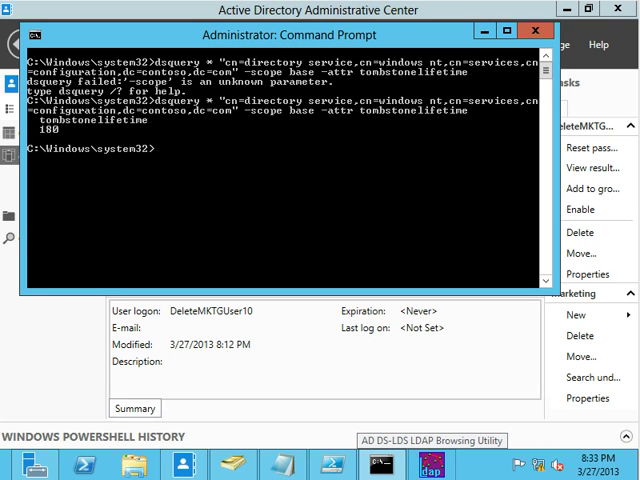
mouse_move(490, 460)
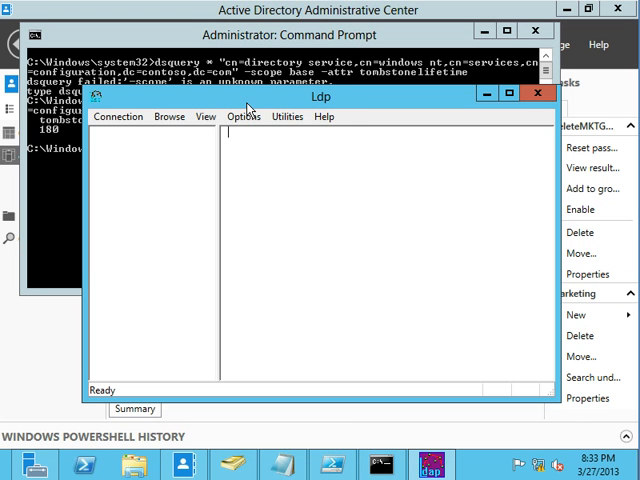
Connect Ldp to ContosoDC1.contoso.com and bind as CONTOSO\Administrator.
left_click(115, 117)
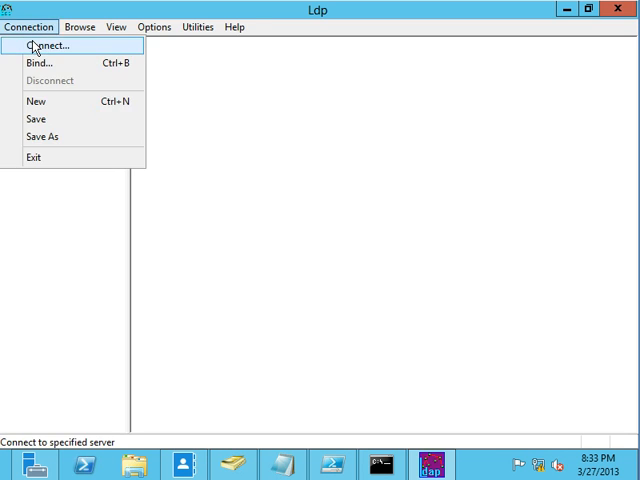
left_click(50, 46)
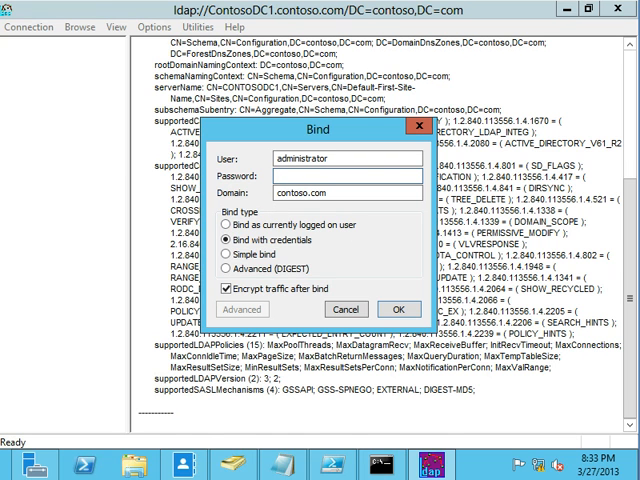
type("password")
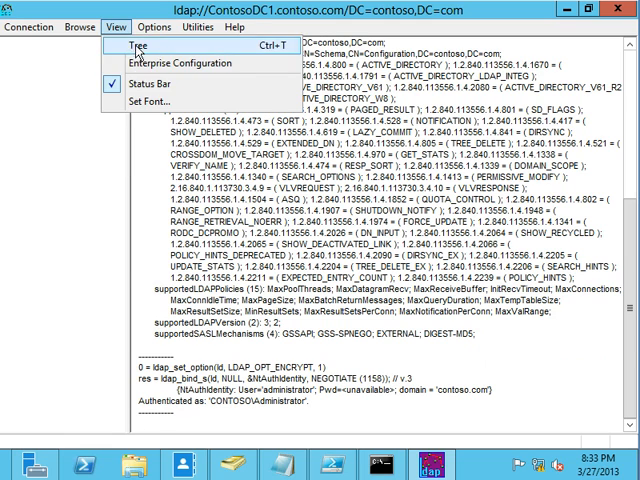
left_click(131, 43)
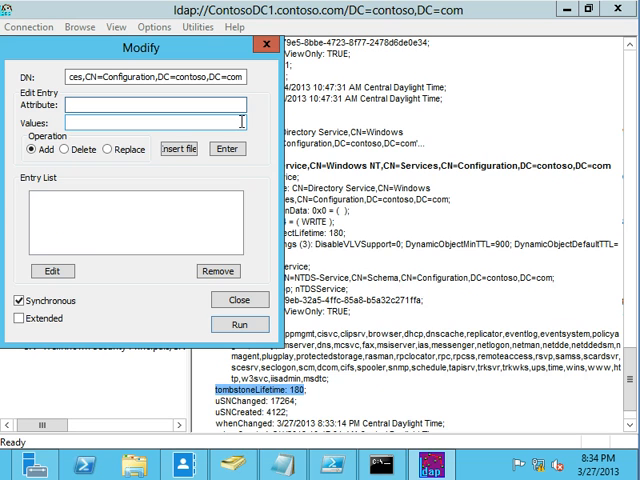
Enter a Replace modification setting msDS-DeletedObjectLifeTime to 60 in Ldp's Modify dialog.
type("msDS")
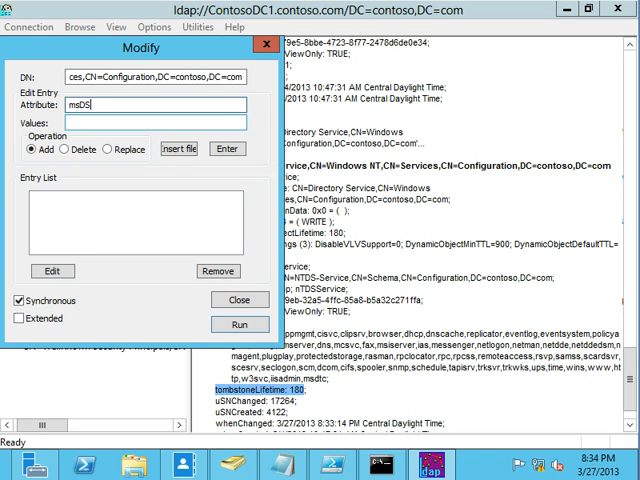
type("-")
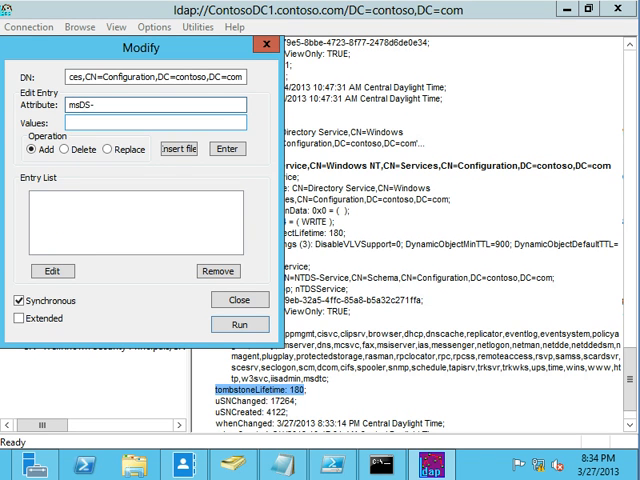
type("DeletedObjectLifeTime")
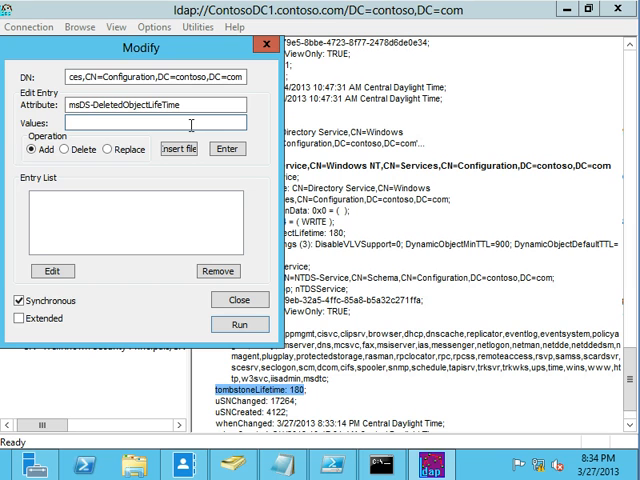
type("60")
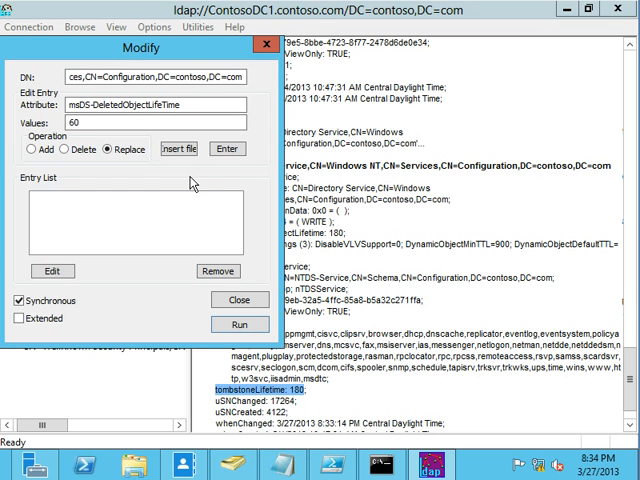
left_click(227, 148)
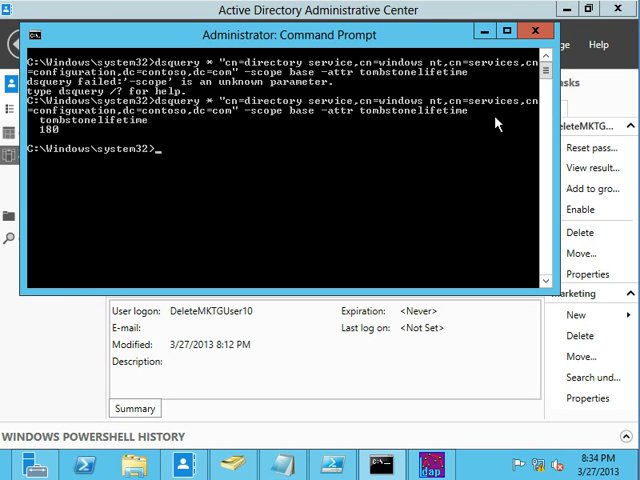
mouse_move(443, 444)
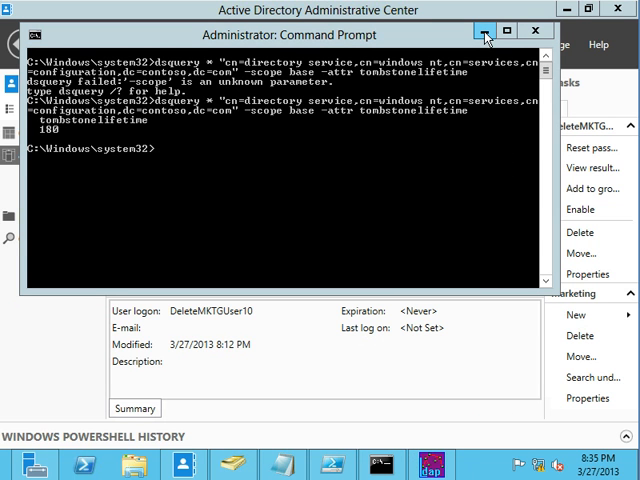
mouse_move(494, 32)
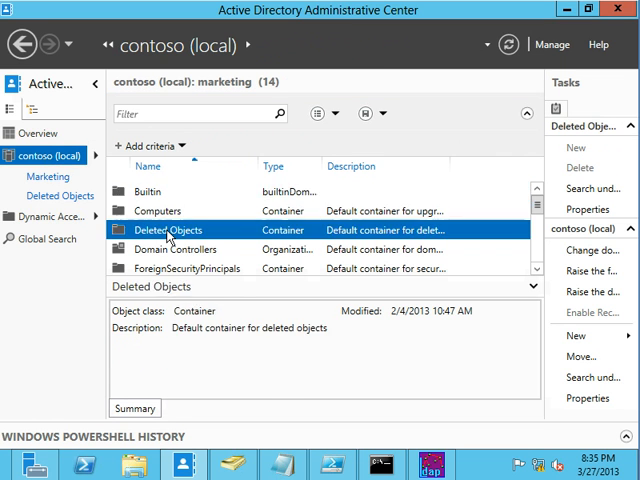
Open the Deleted Objects container to begin filtering for marketing deletions.
double_click(173, 229)
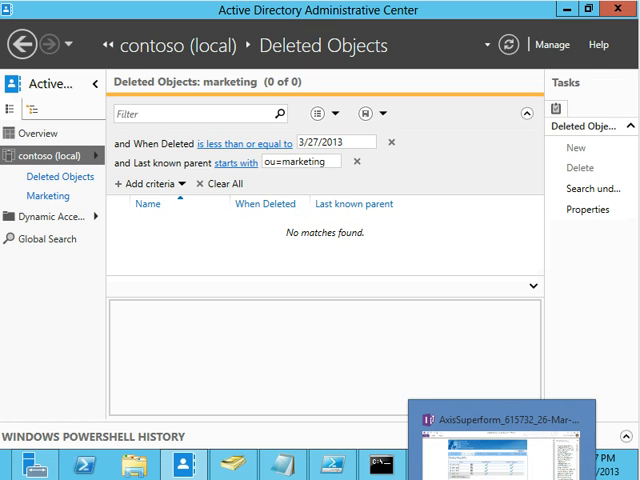
mouse_move(597, 248)
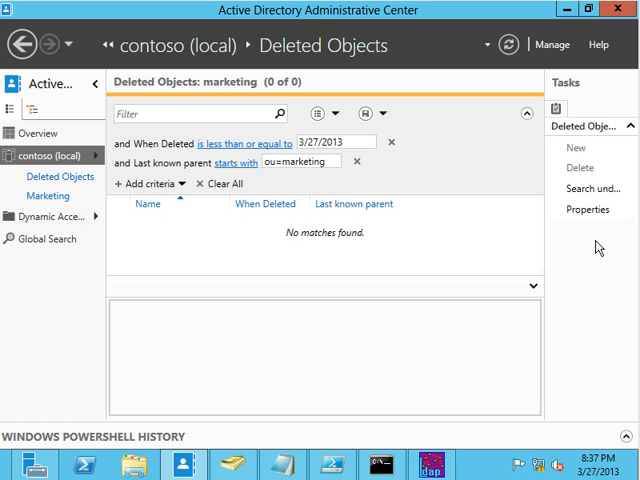